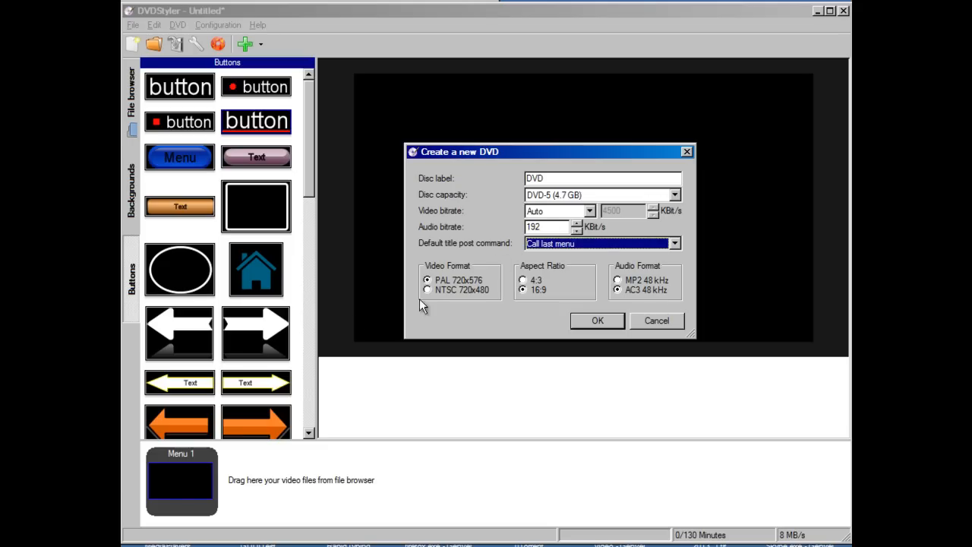
- Create a new NTSC 720x480 DVD project and begin its menu with no template
click(428, 290)
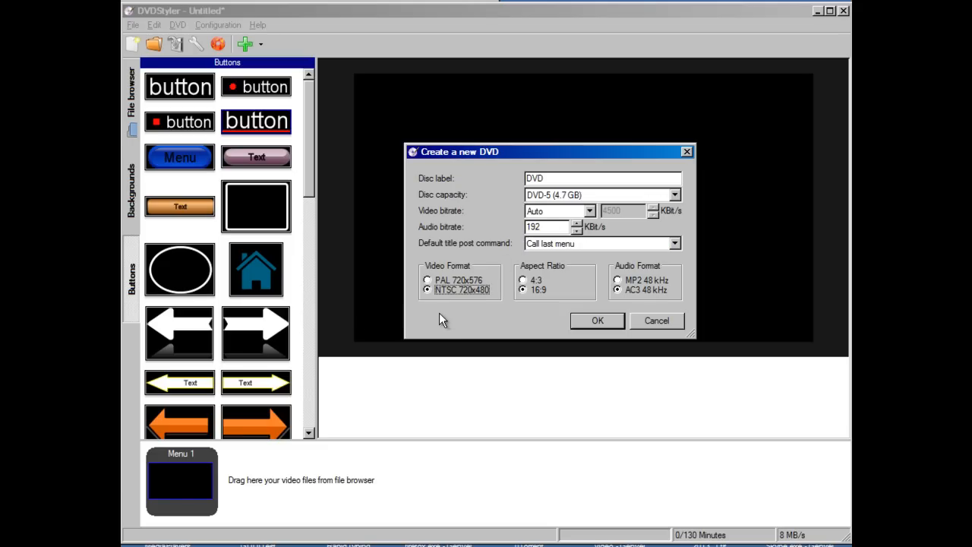
mouse_move(457, 322)
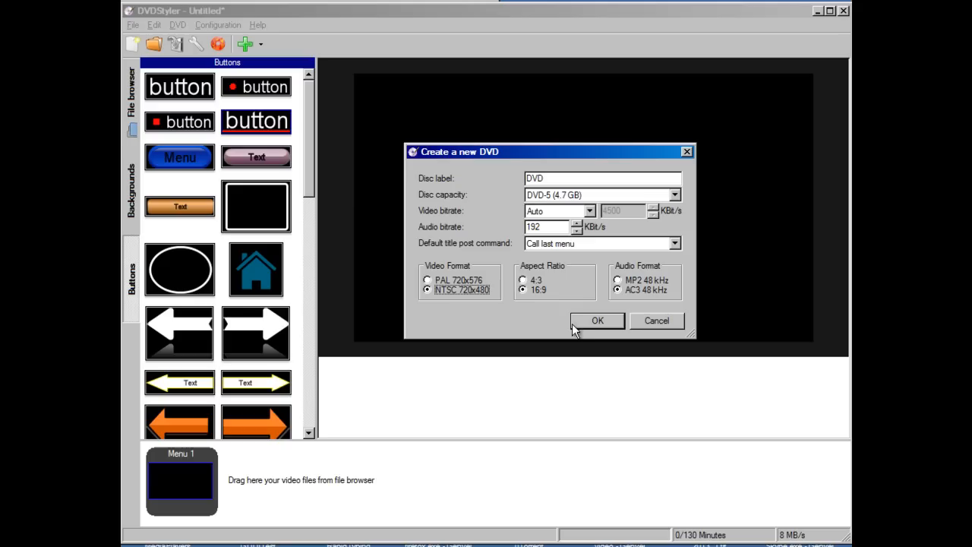
click(598, 321)
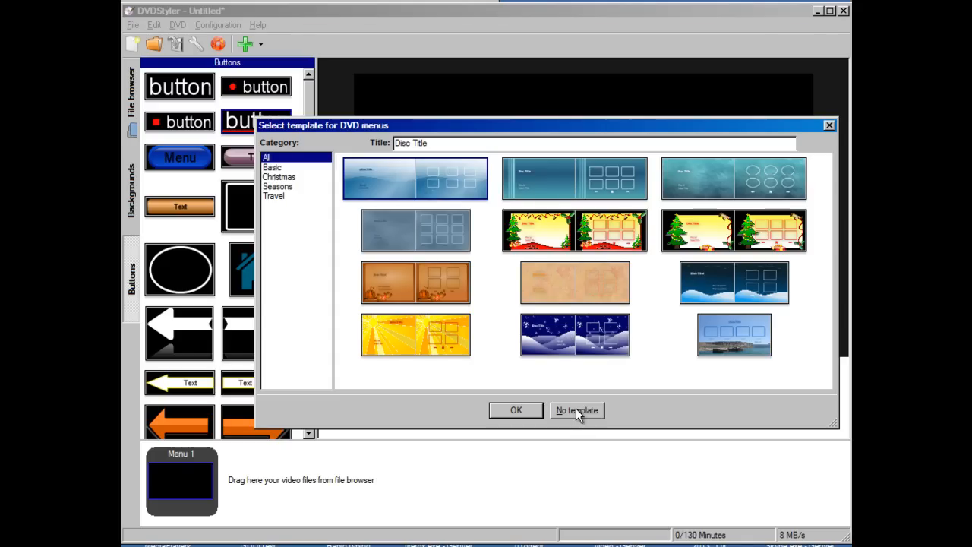
click(577, 410)
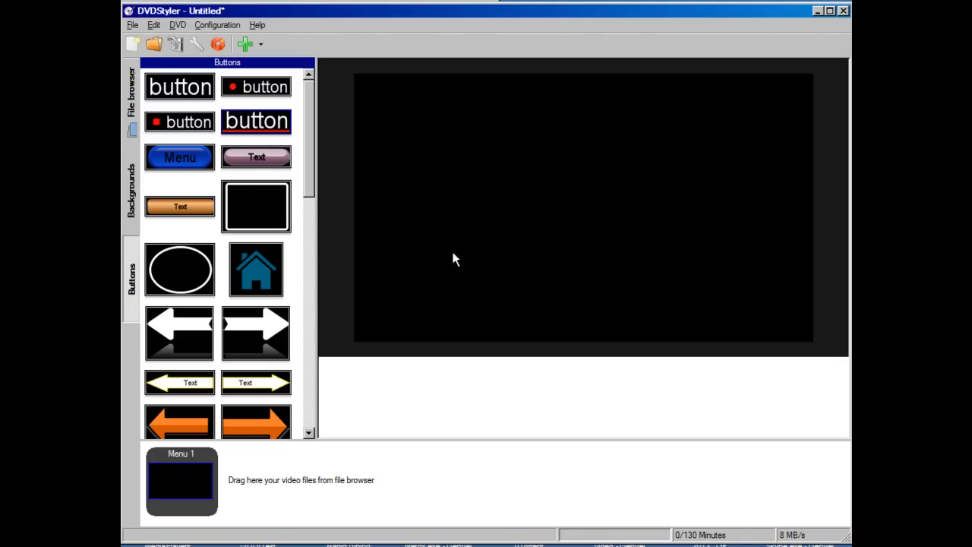
mouse_move(556, 290)
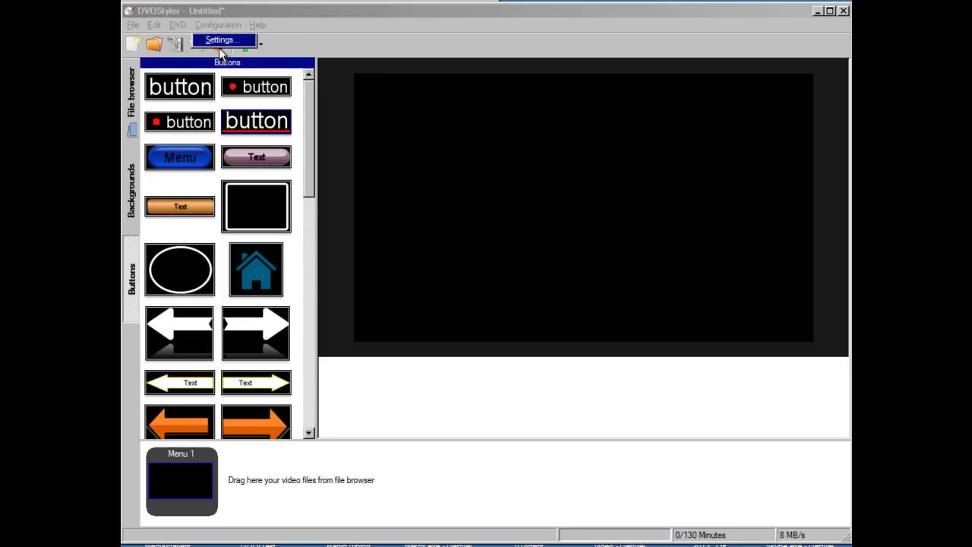
- In Settings, change the default button style to Undefined text and confirm
click(222, 39)
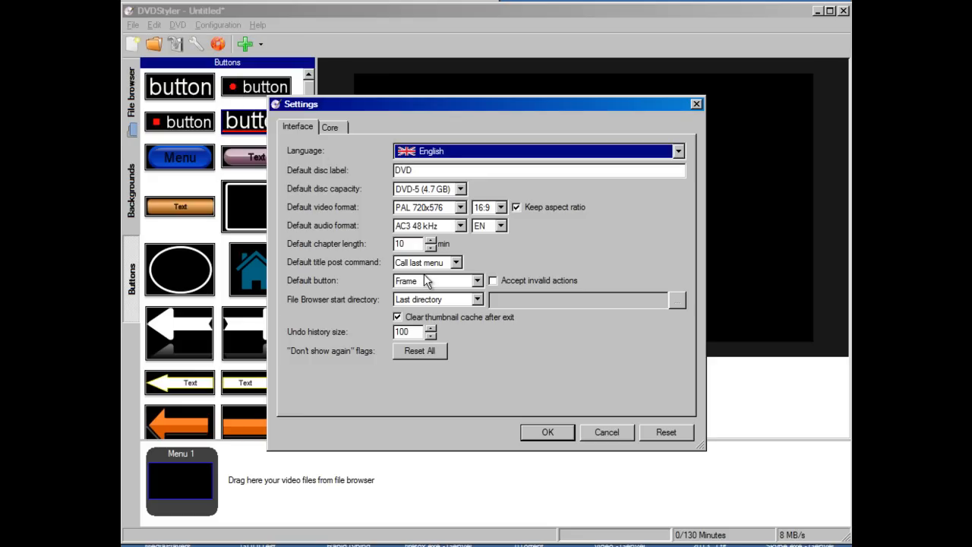
click(482, 279)
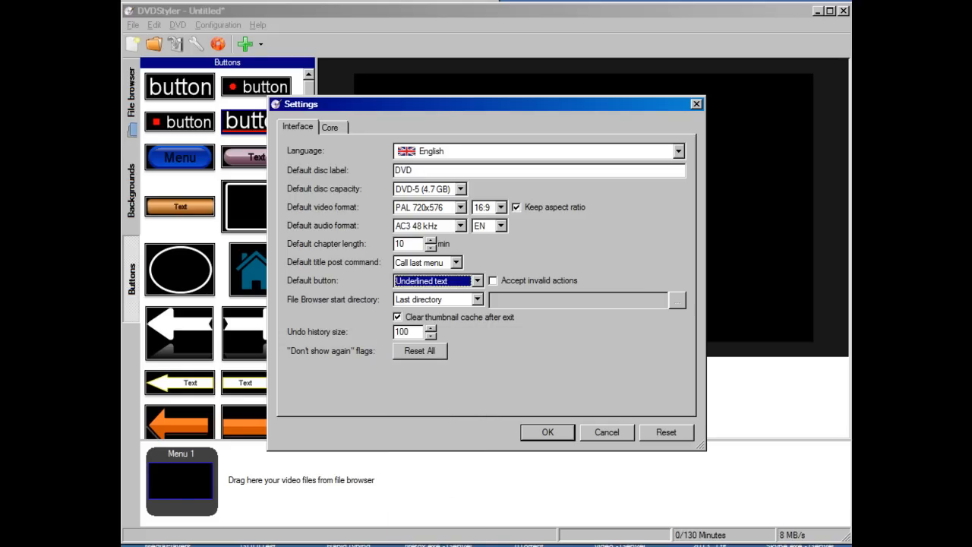
click(546, 431)
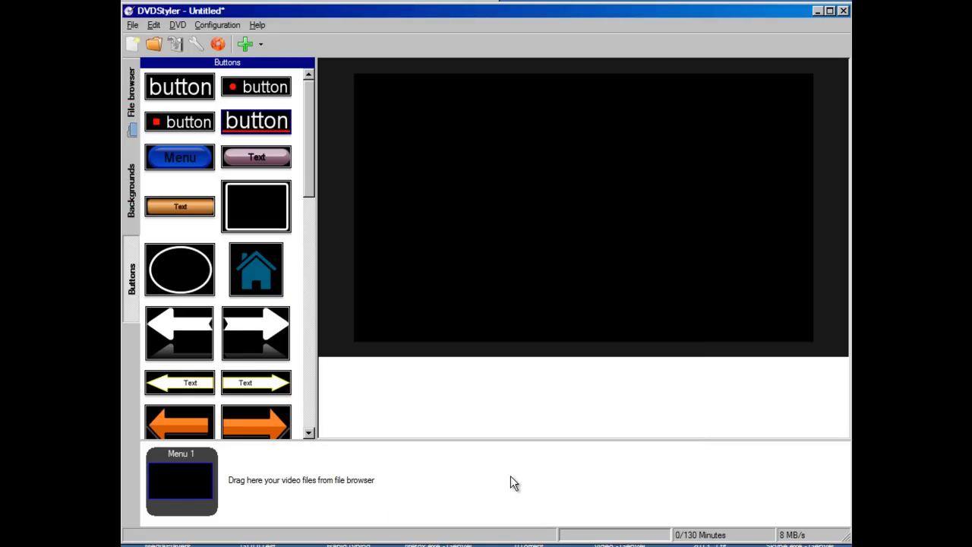
mouse_move(525, 510)
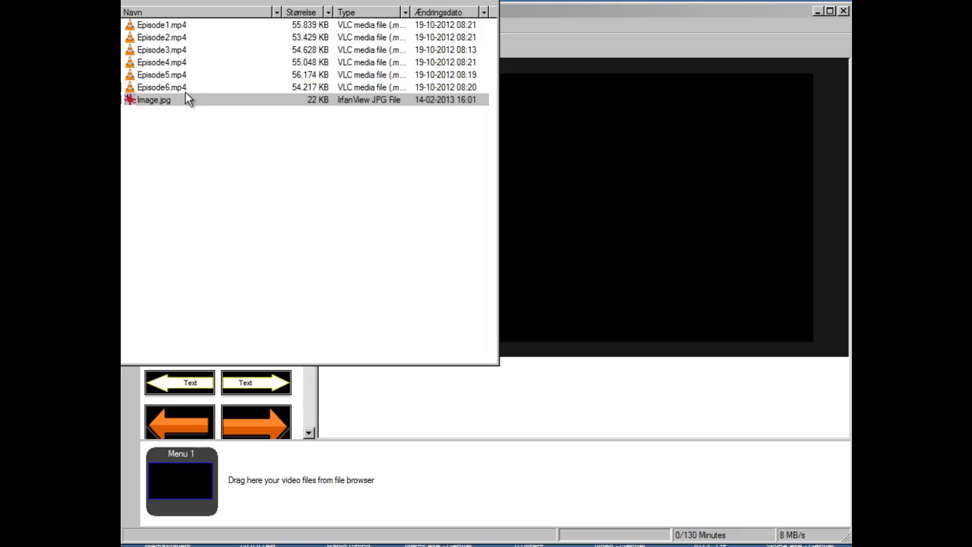
- Drag Episode1.mp4 through Episode6.mp4 from Explorer onto the titleset as six titles
click(167, 24)
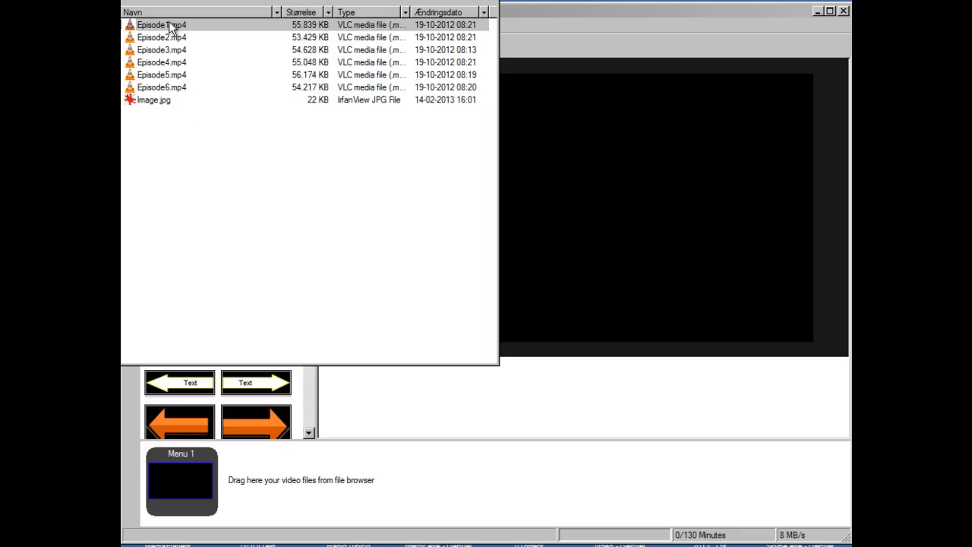
drag(161, 24, 257, 480)
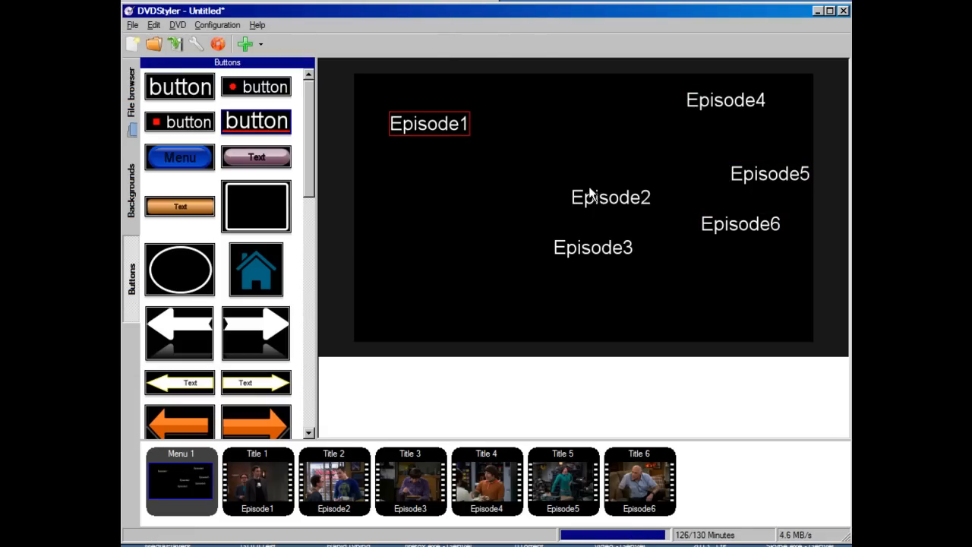
- Move the Episode buttons into two columns, Episode1–3 left and Episode4–6 right
drag(610, 198, 431, 170)
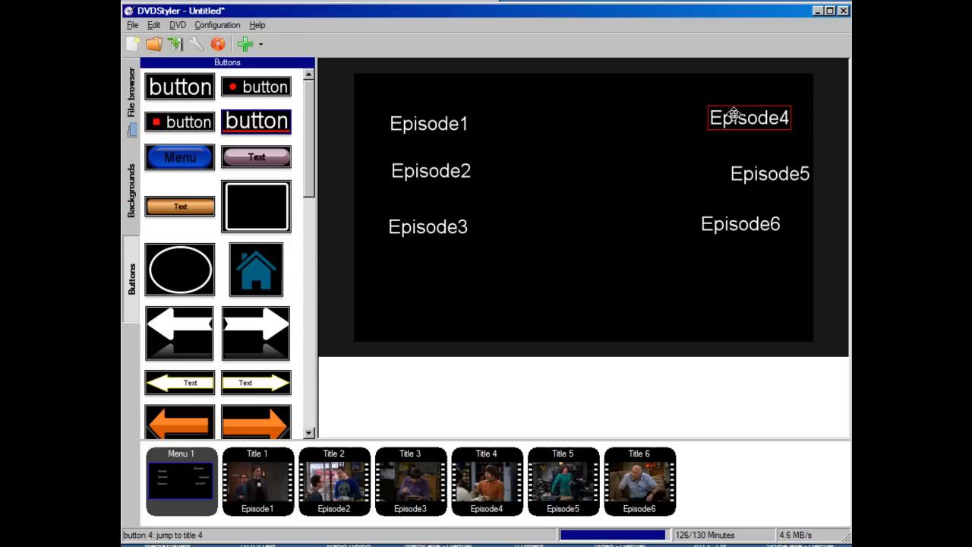
click(747, 173)
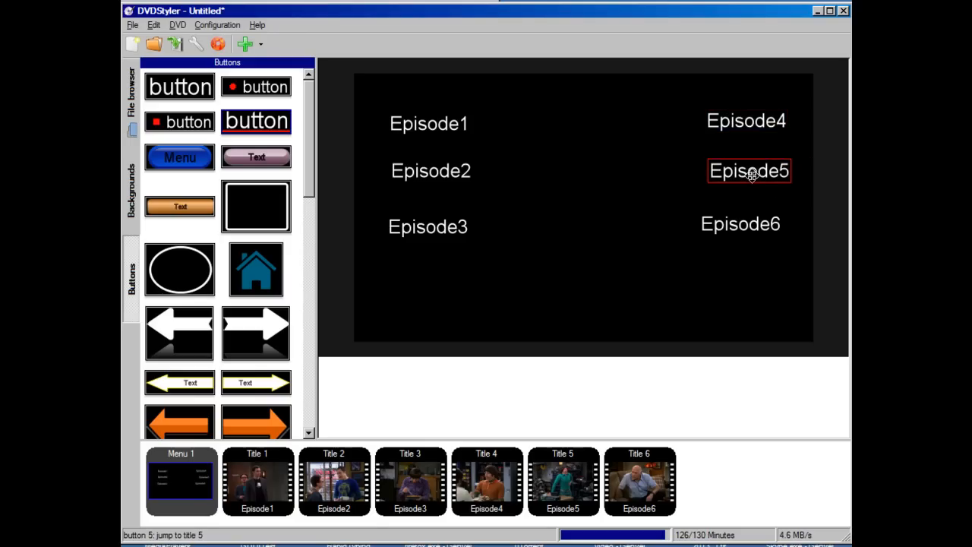
click(749, 219)
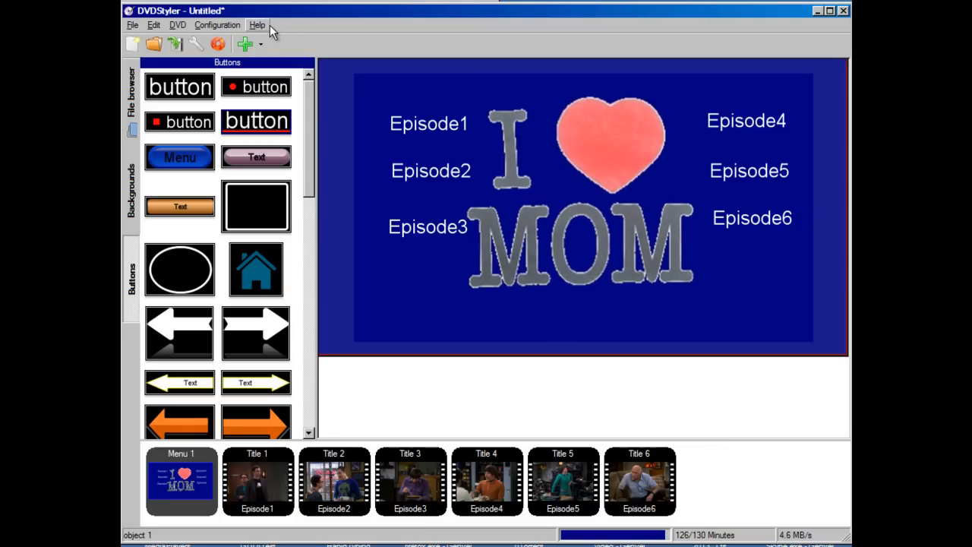
- Bring up the Burn dialog with create ISO image chosen for the finished menu
click(216, 43)
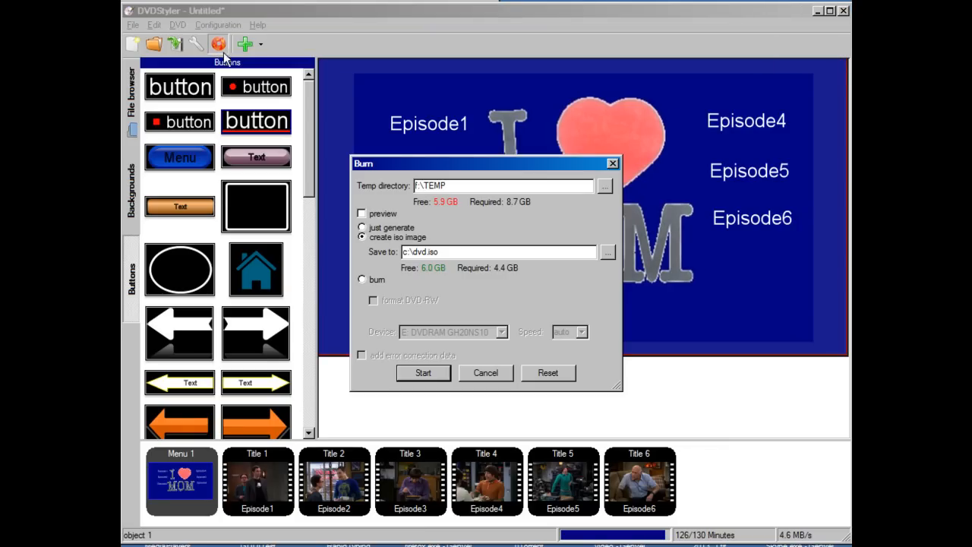